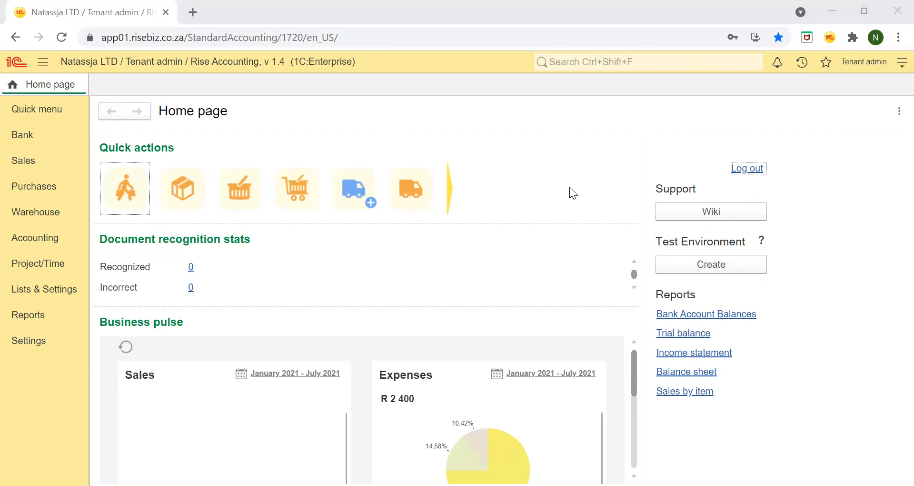
{"action": "mouse_move", "coordinate": [522, 216]}
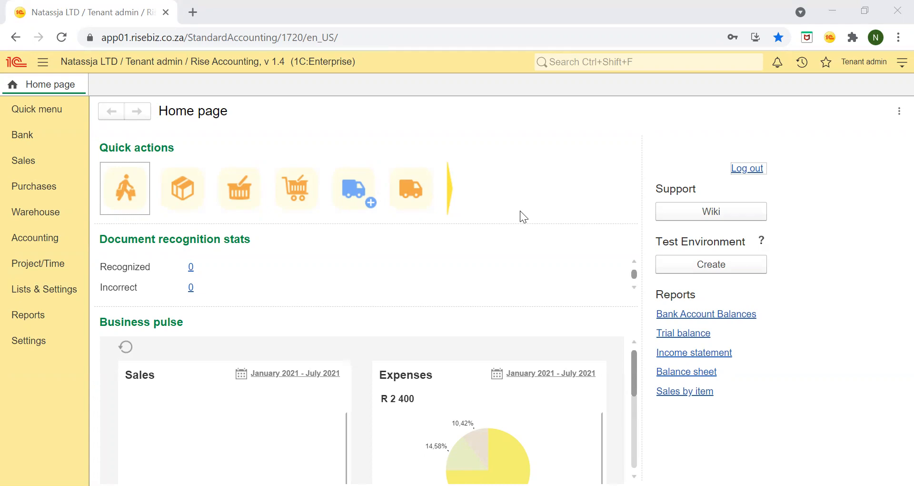
{"action": "mouse_move", "coordinate": [356, 332]}
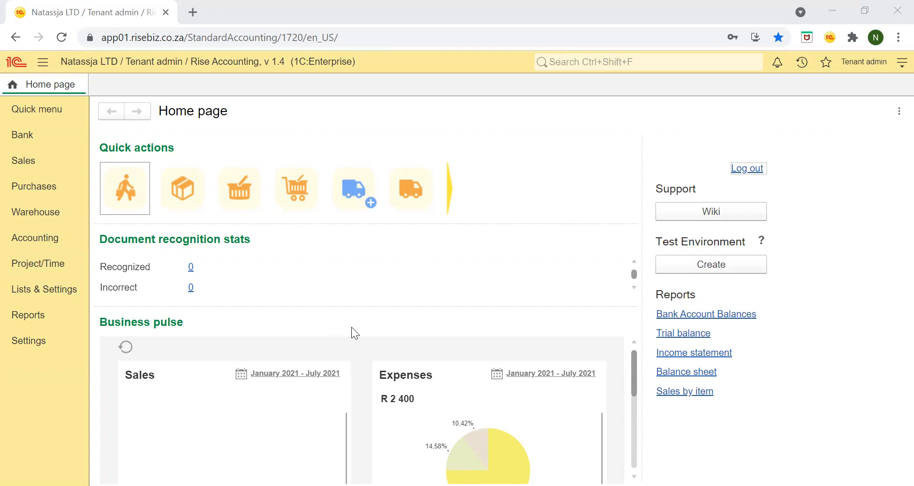
{"action": "mouse_move", "coordinate": [632, 385]}
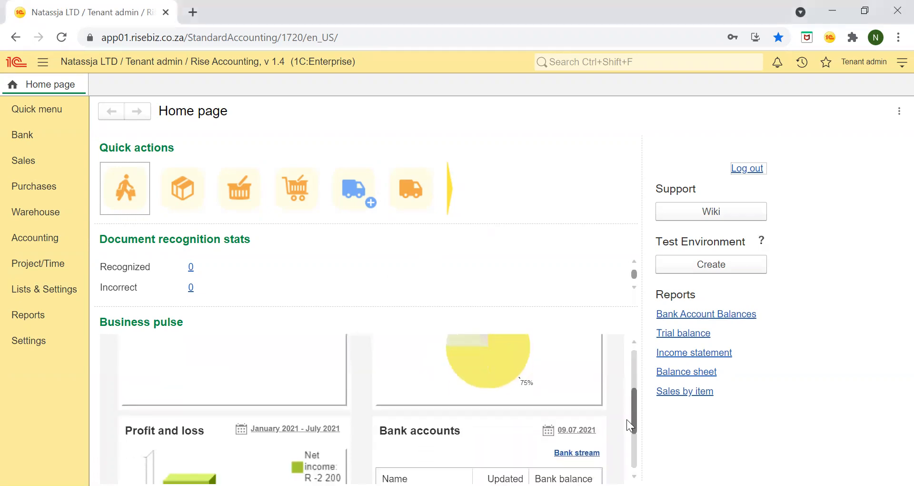
Step: Open the Bank, Sales and Purchases sections in turn to view their navigation links
{"action": "scroll", "scroll_direction": "down", "scroll_amount": 3}
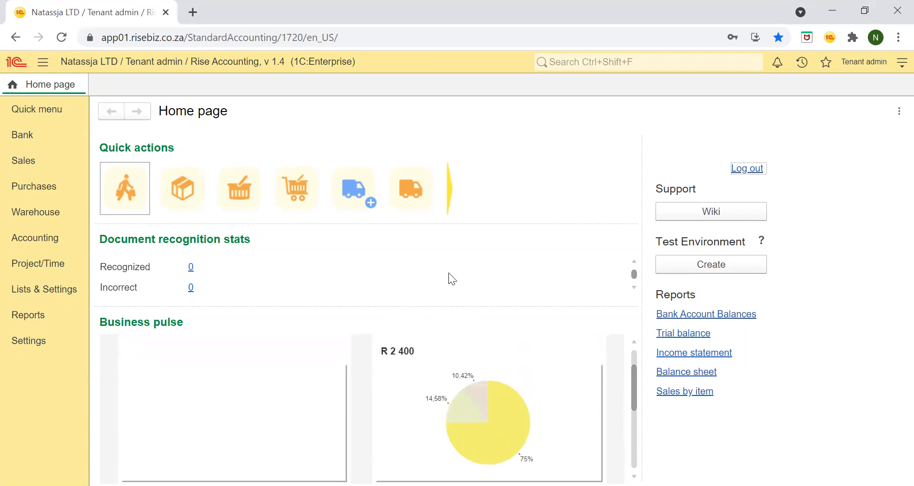
{"action": "mouse_move", "coordinate": [401, 257]}
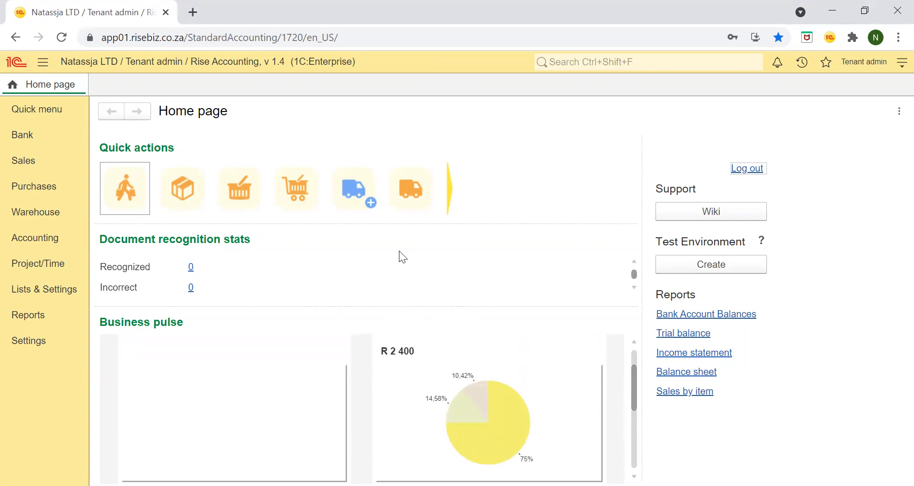
{"action": "mouse_move", "coordinate": [364, 236]}
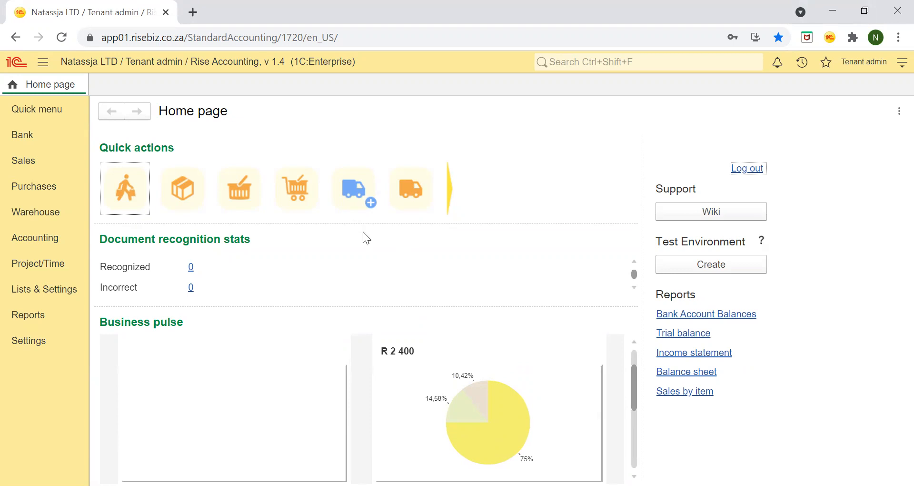
{"action": "mouse_move", "coordinate": [22, 135]}
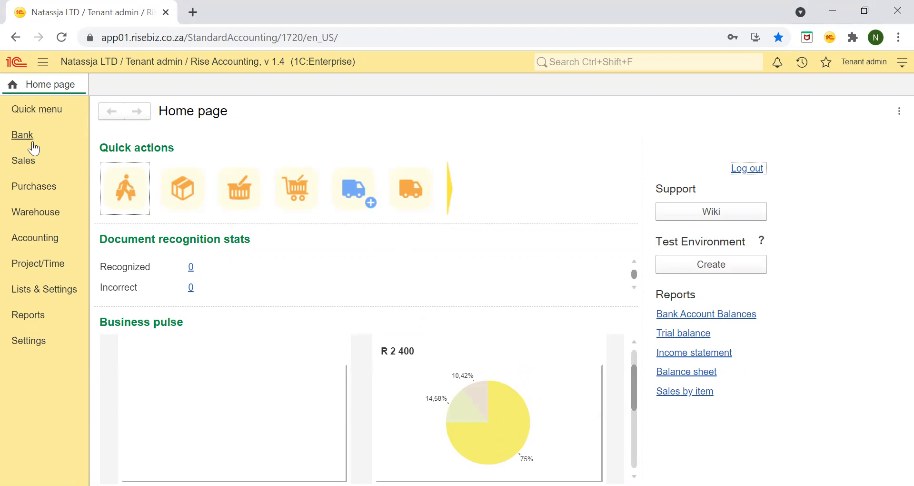
{"action": "left_click", "coordinate": [23, 134]}
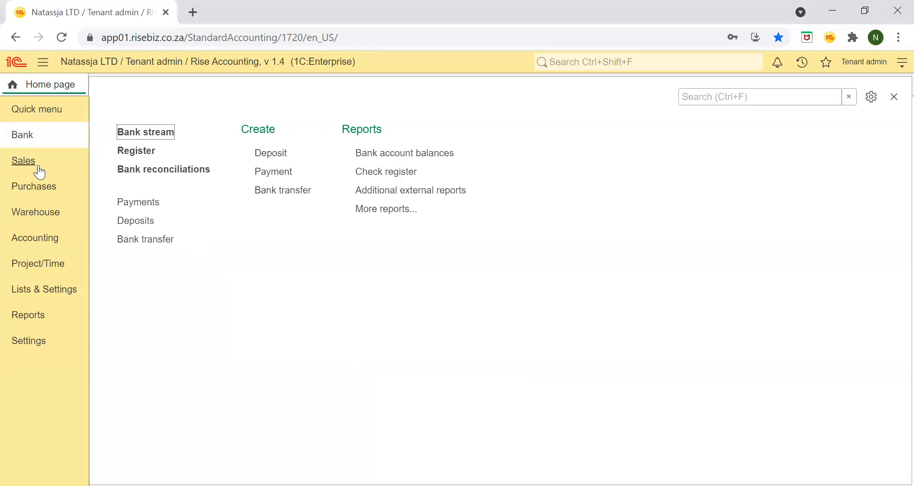
{"action": "left_click", "coordinate": [23, 161]}
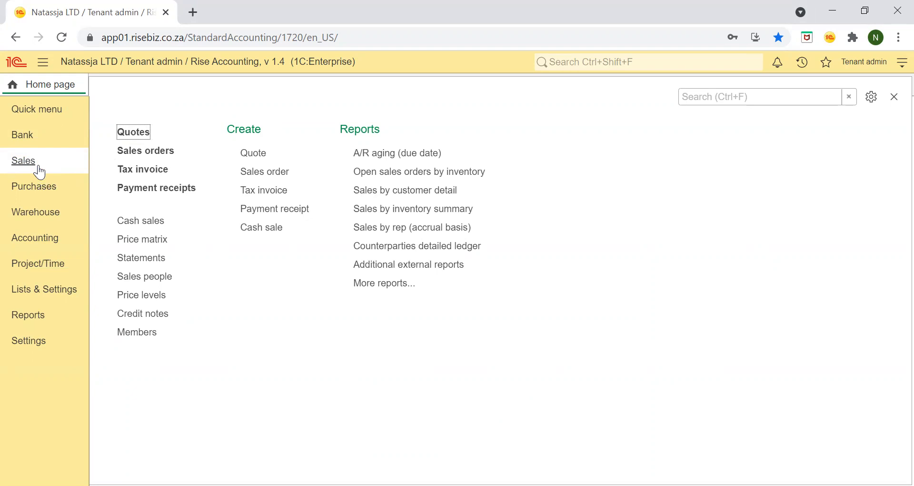
{"action": "left_click", "coordinate": [33, 186]}
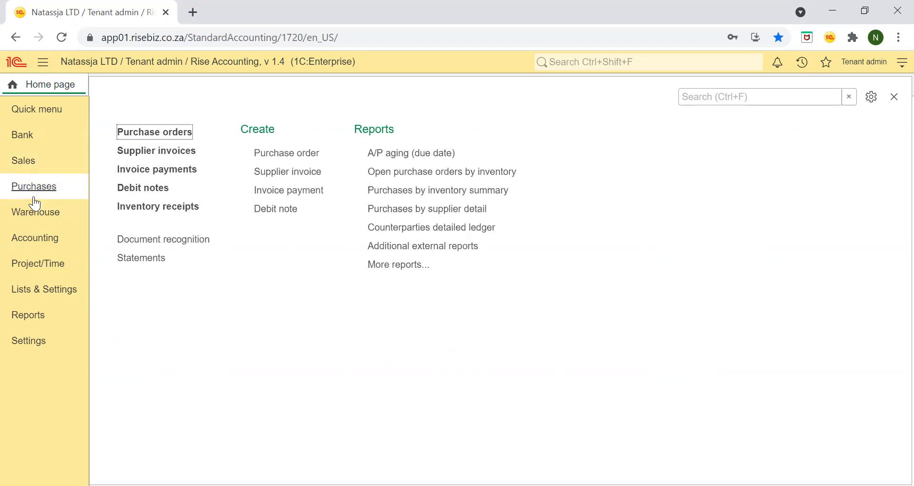
{"action": "mouse_move", "coordinate": [34, 187]}
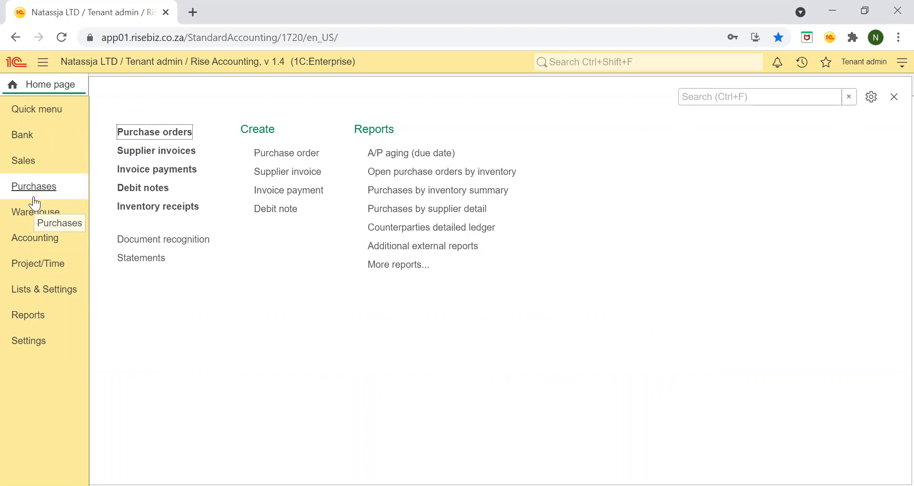
{"action": "mouse_move", "coordinate": [34, 203]}
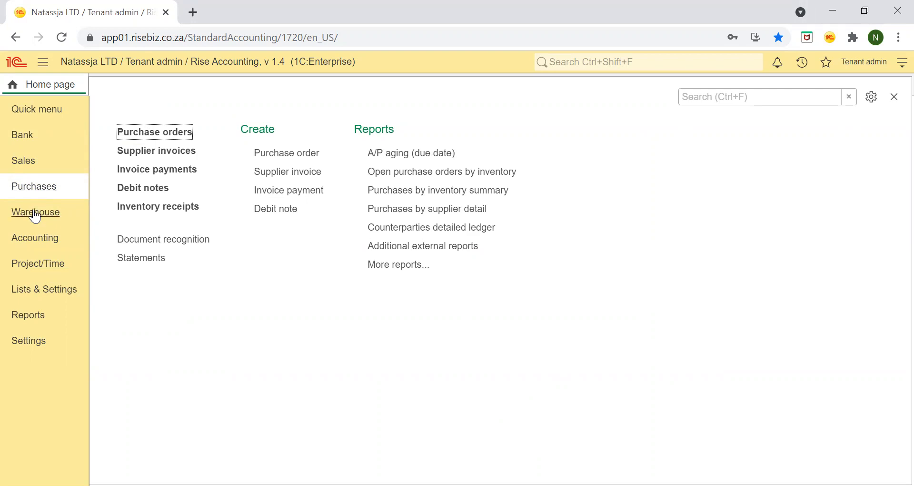
Step: Open the Warehouse, Accounting and Project/Time sections in turn to view their links
{"action": "left_click", "coordinate": [35, 212]}
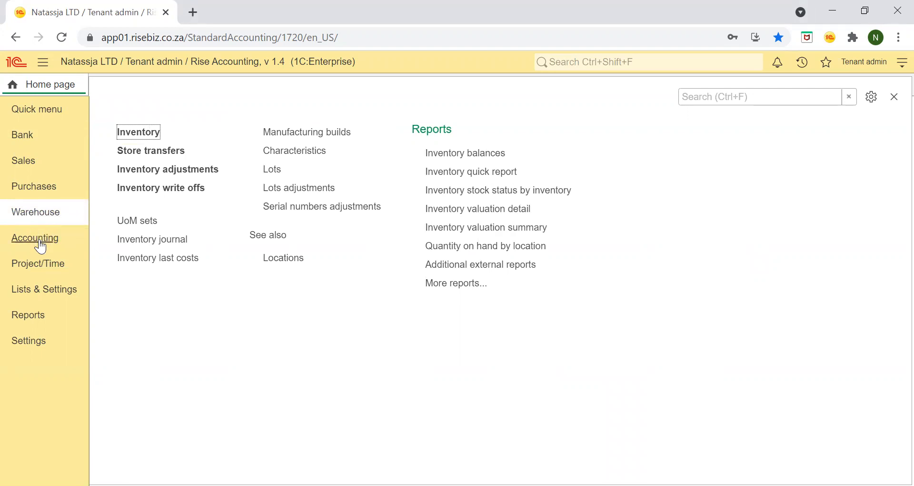
{"action": "left_click", "coordinate": [34, 238]}
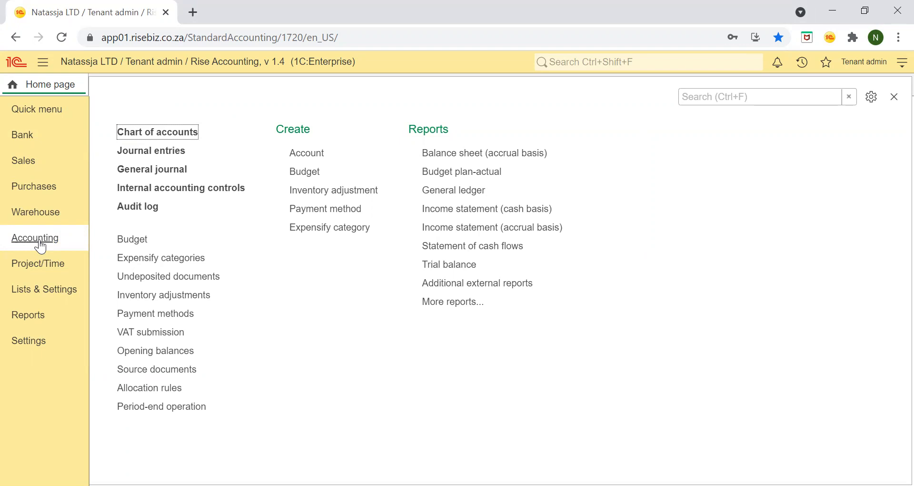
{"action": "left_click", "coordinate": [38, 262]}
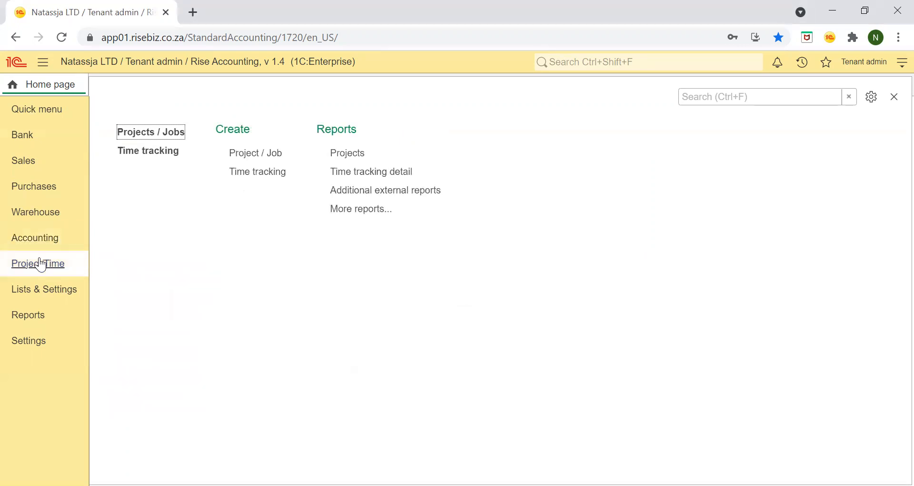
{"action": "mouse_move", "coordinate": [38, 263]}
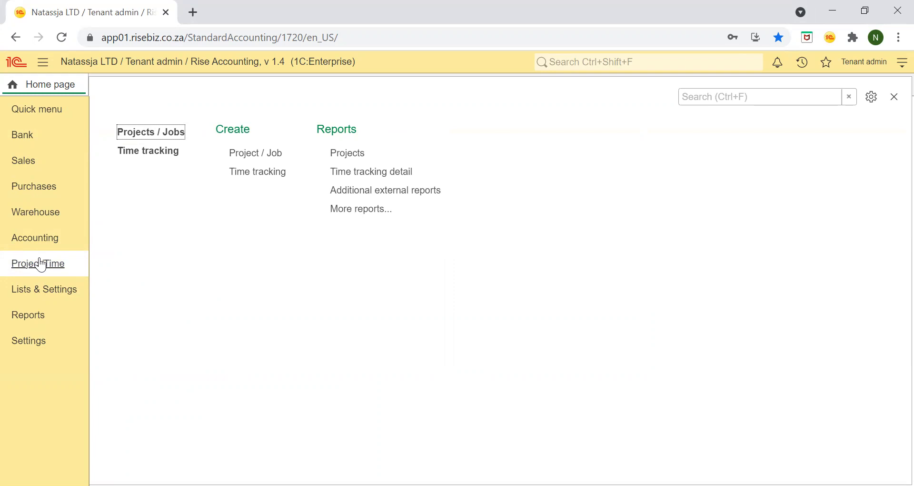
Step: Open Lists & Settings, then the Reports panel listing reports by business area
{"action": "left_click", "coordinate": [44, 289]}
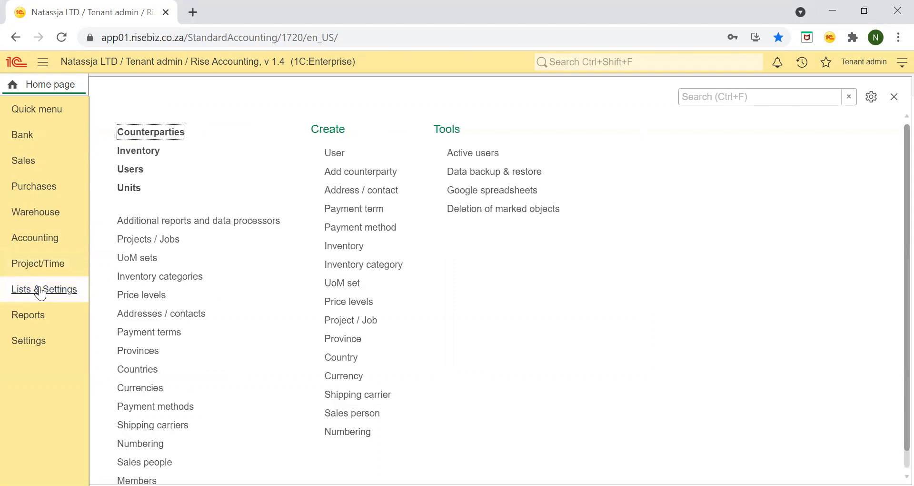
{"action": "mouse_move", "coordinate": [44, 289]}
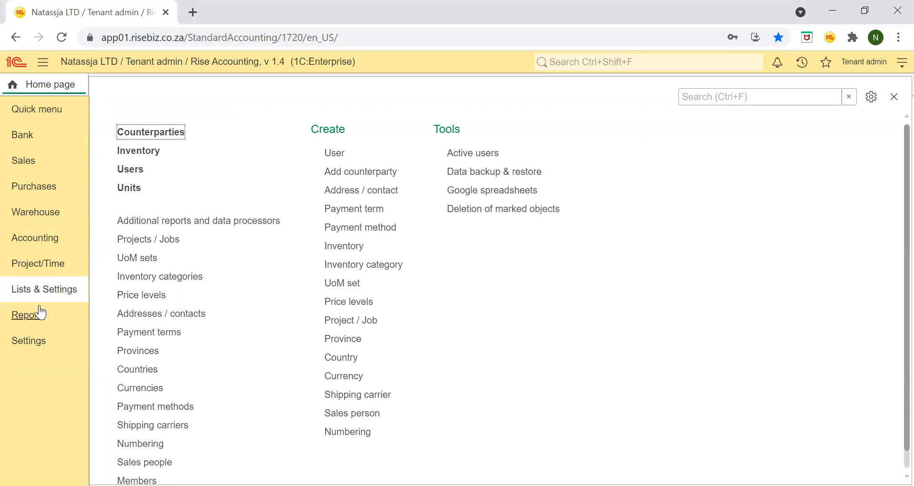
{"action": "left_click", "coordinate": [25, 315]}
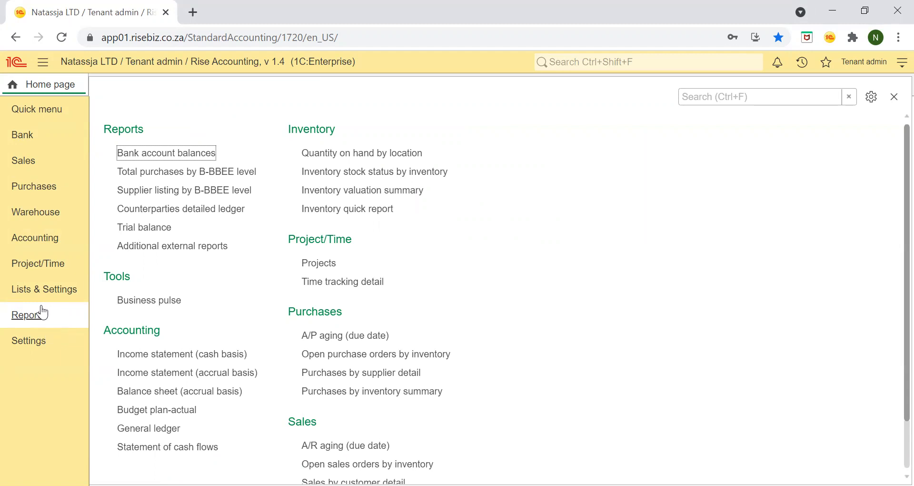
{"action": "mouse_move", "coordinate": [47, 312]}
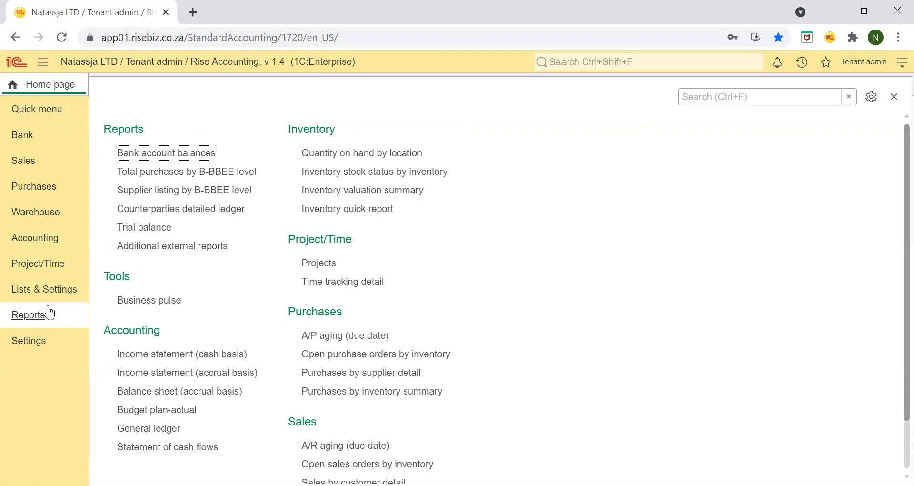